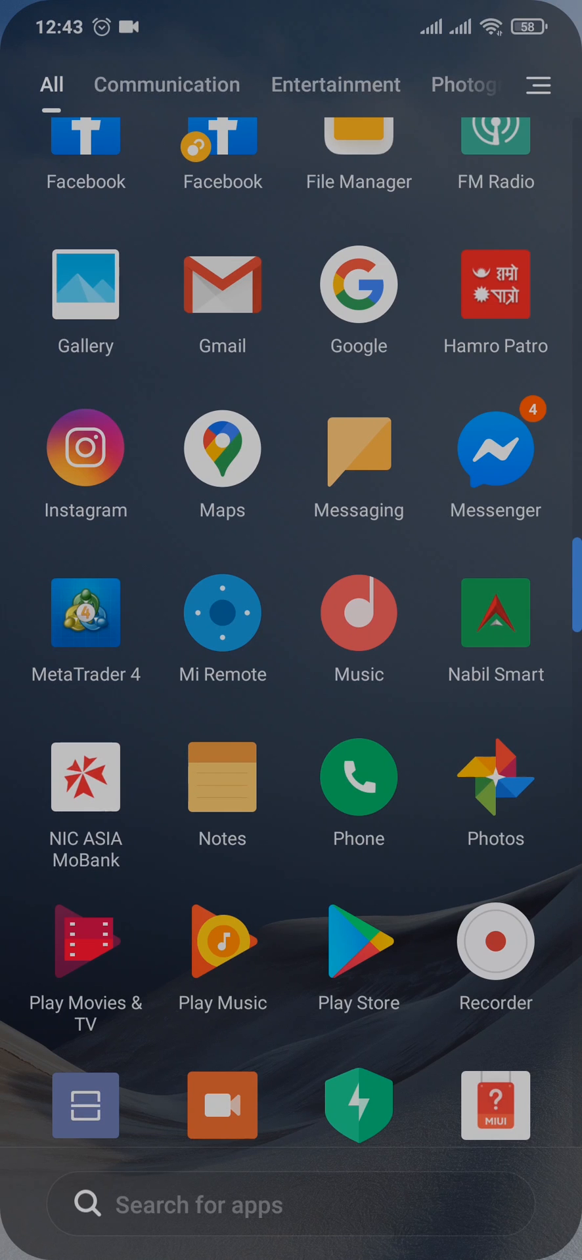
Launch Instagram from the app drawer
{"action": "left_click", "coordinate": [86, 449]}
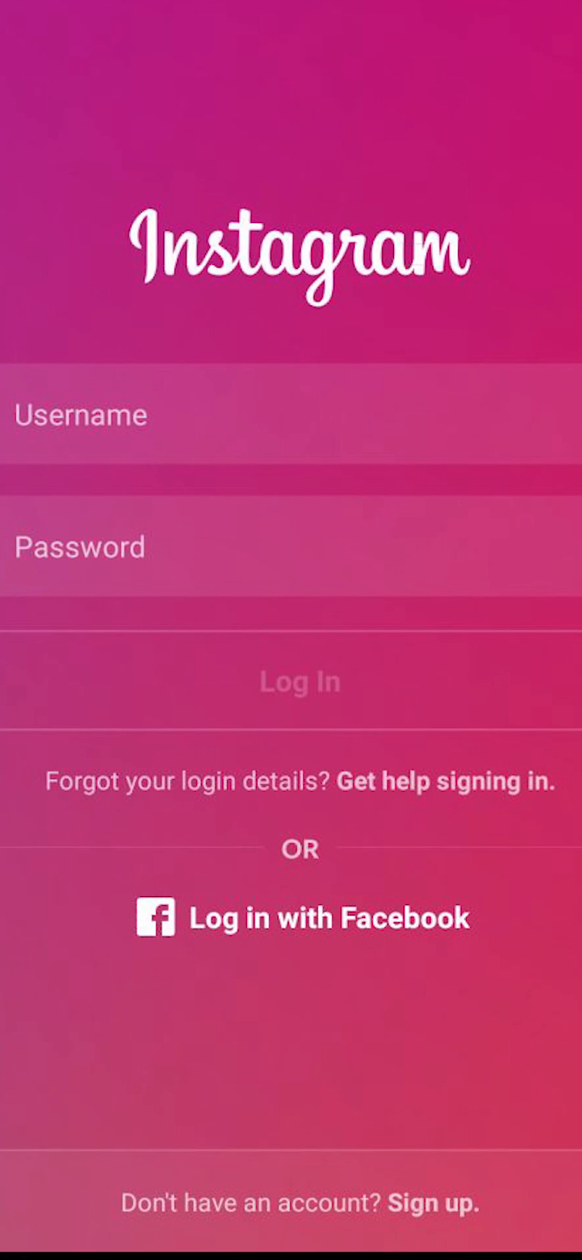
Use 'Get help signing in' to look up the account by username
{"action": "left_click", "coordinate": [445, 782]}
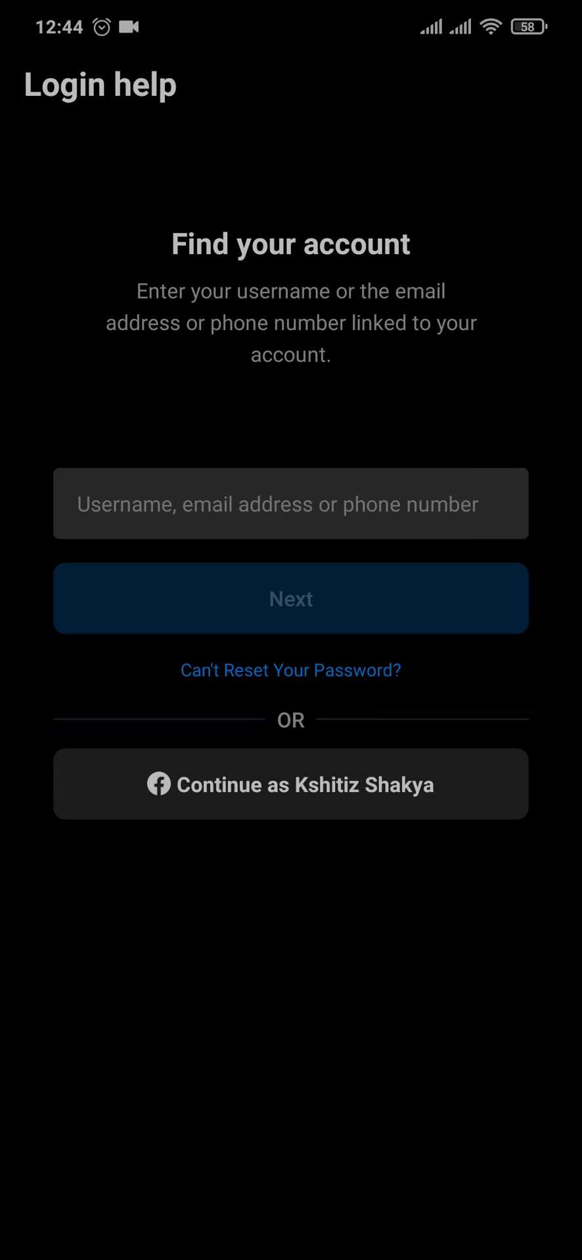
{"action": "left_click", "coordinate": [289, 504]}
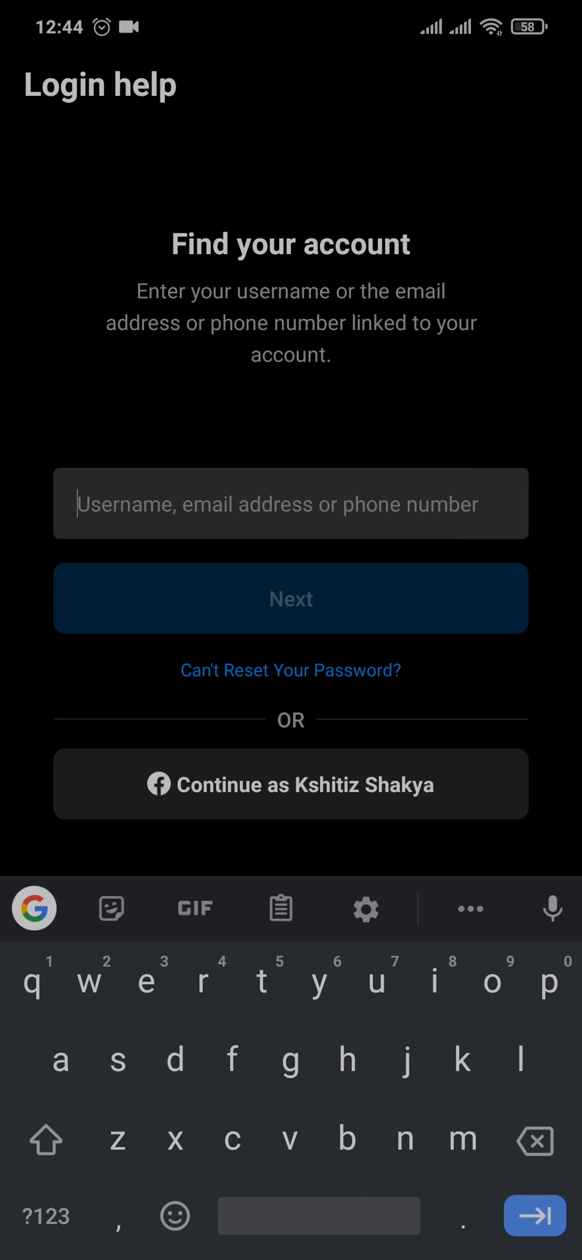
{"action": "left_click", "coordinate": [290, 600]}
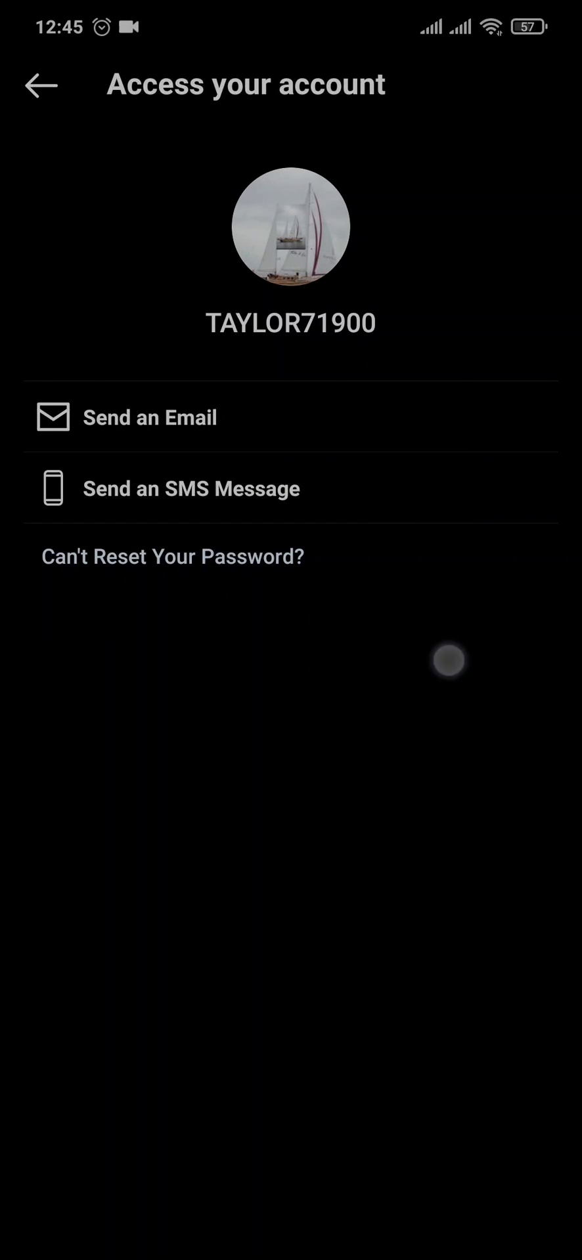
Request the recovery link by email and dismiss the Email sent confirmation
{"action": "left_click", "coordinate": [149, 417]}
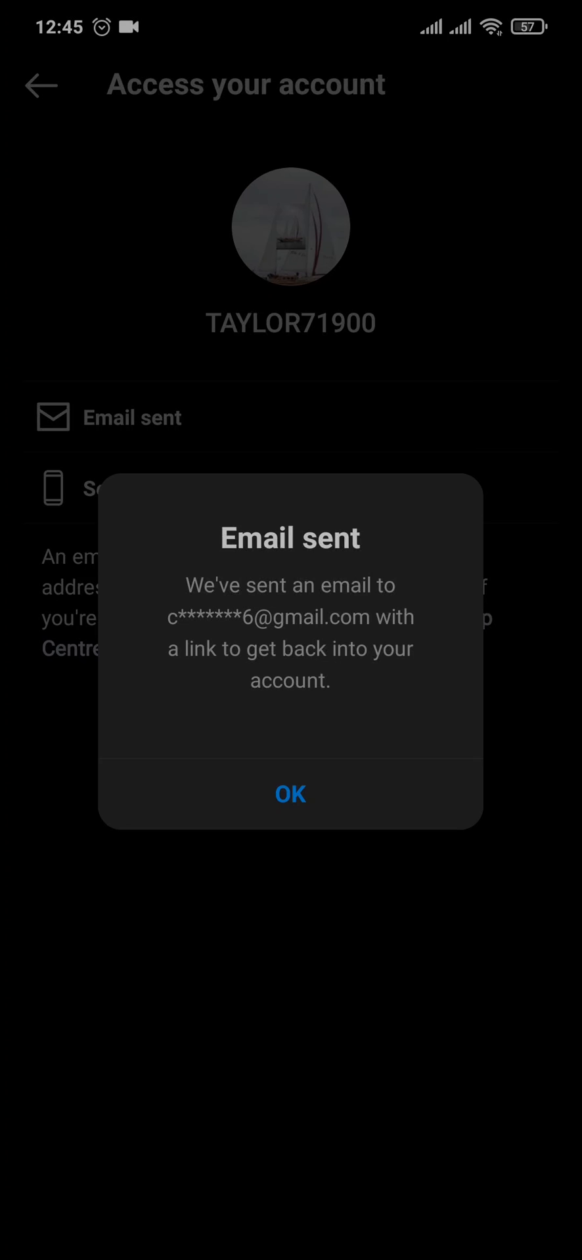
{"action": "left_click", "coordinate": [290, 794]}
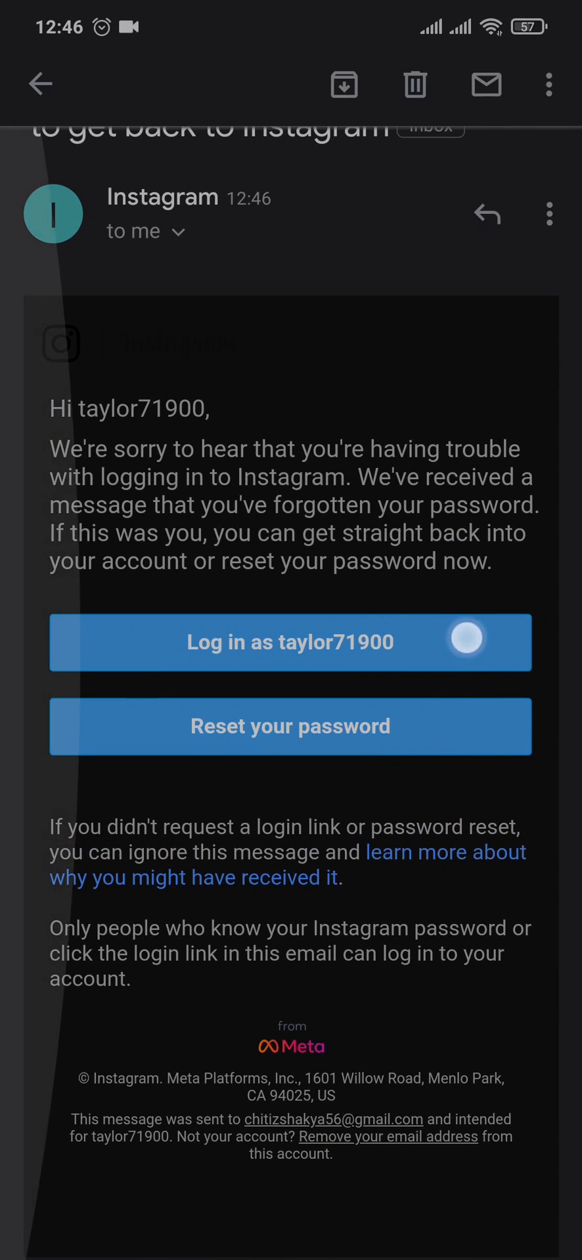
Scroll the Instagram email to find the Reset your password button
{"action": "scroll", "scroll_direction": "down", "scroll_amount": 3}
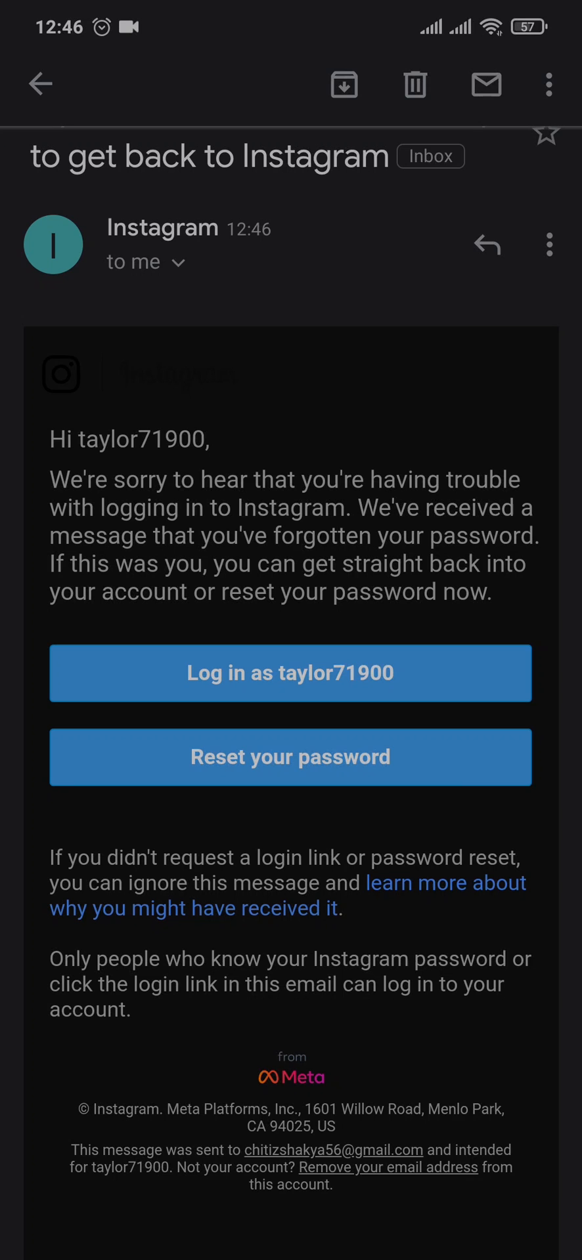
{"action": "scroll", "scroll_direction": "down", "scroll_amount": 3}
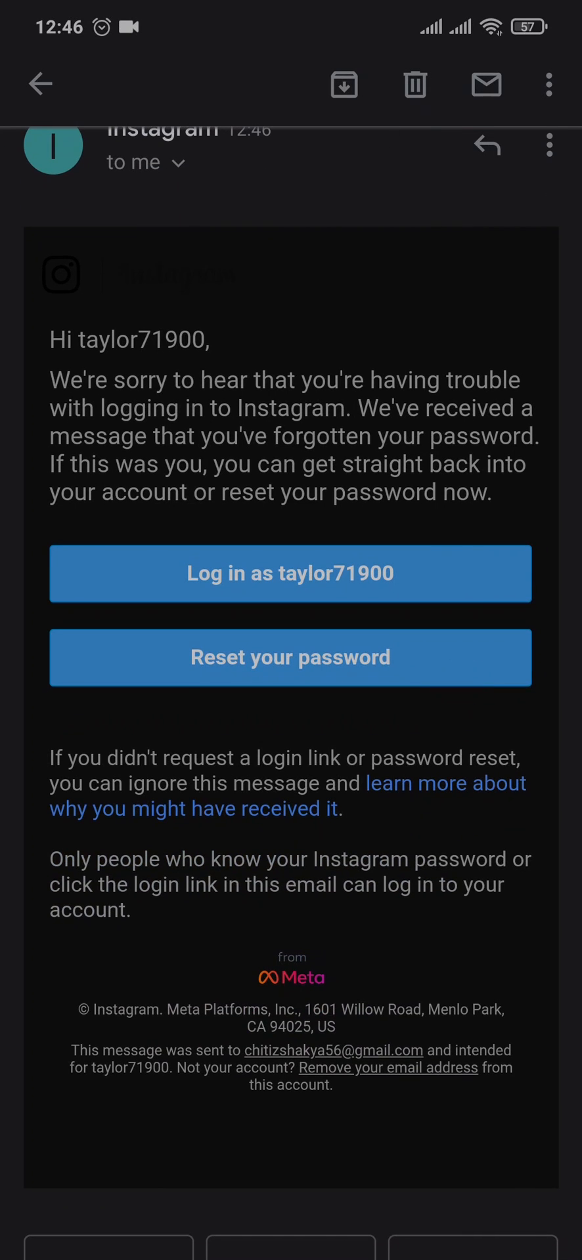
Follow the emailed reset link and submit the new password with Reset Password
{"action": "left_click", "coordinate": [290, 658]}
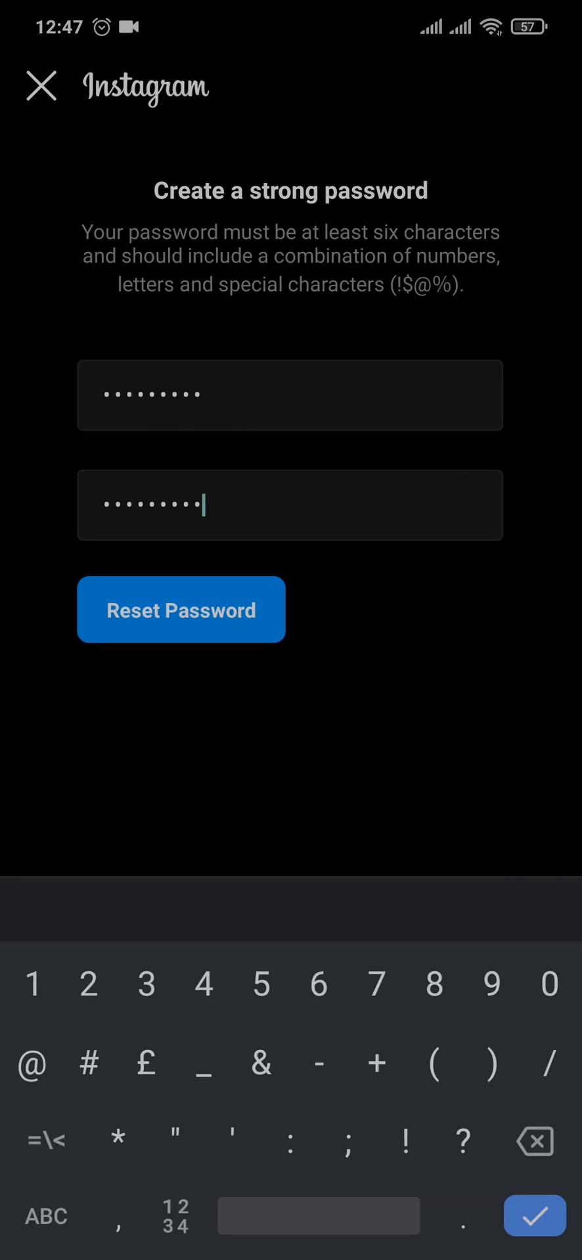
{"action": "left_click", "coordinate": [243, 626]}
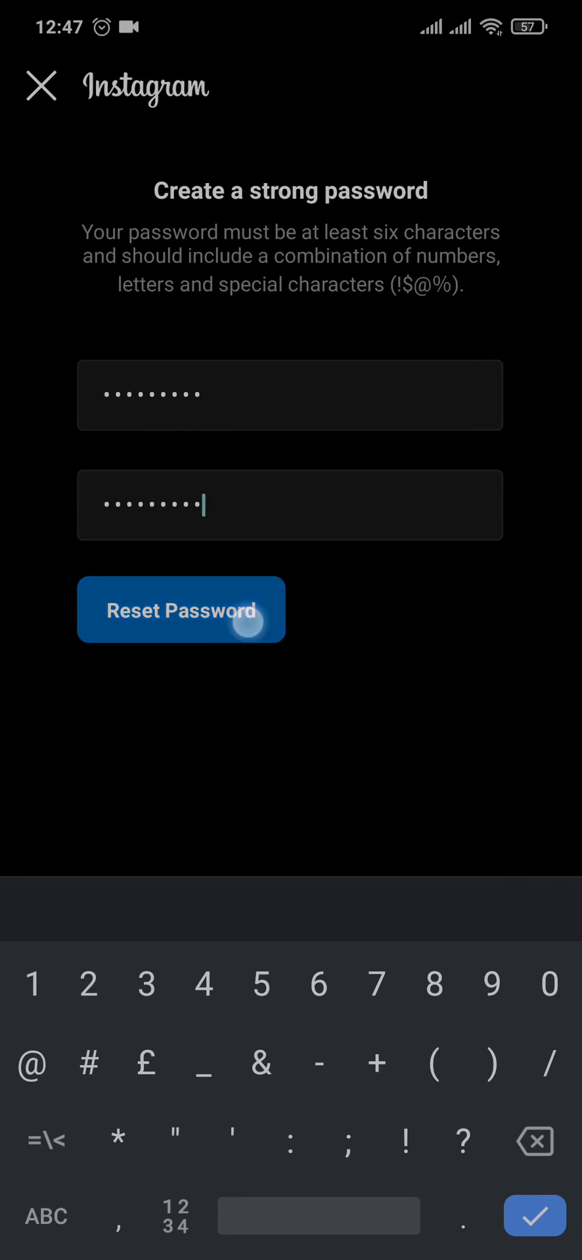